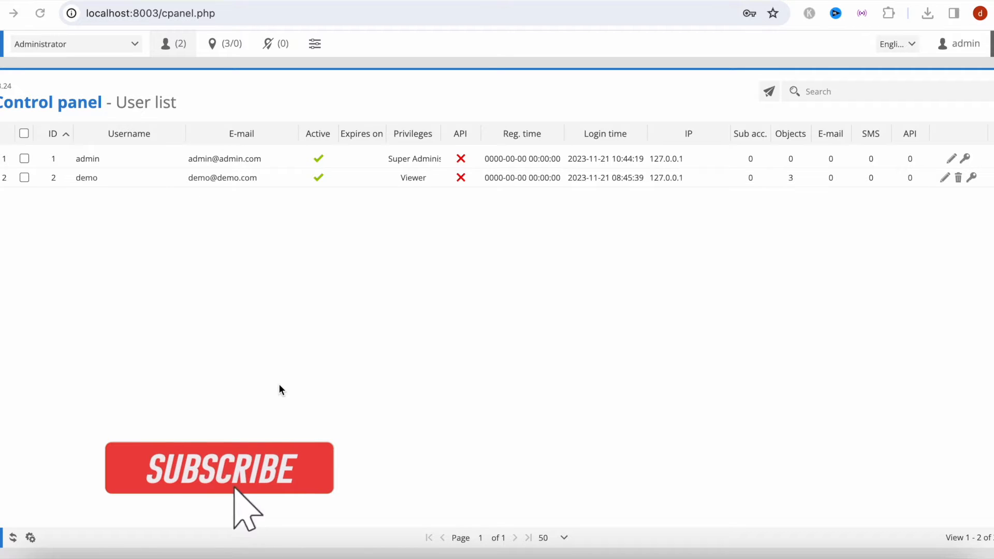
- Bring the Finder window showing the geogps folder to the front
click(218, 469)
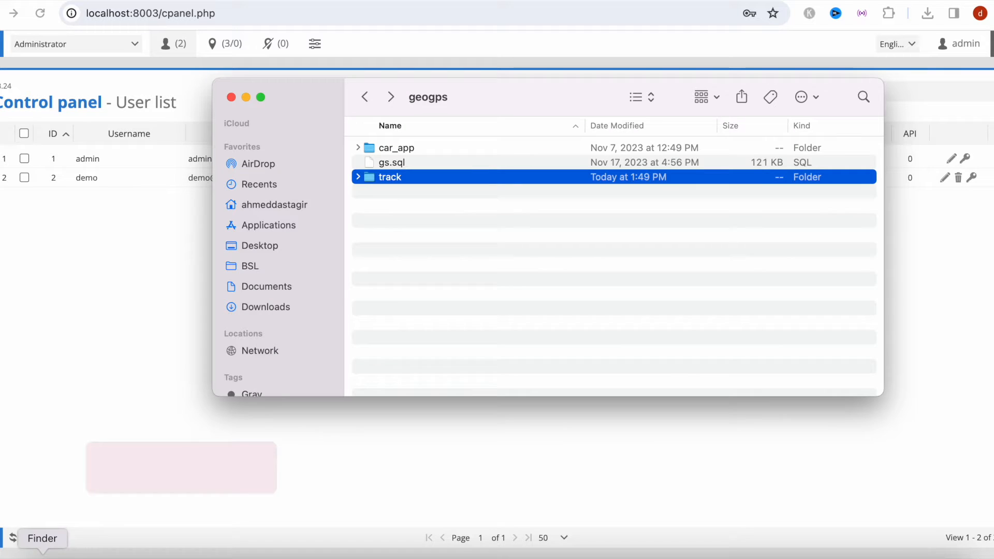
- Open a new Terminal window at the track folder and move it into position
right_click(389, 177)
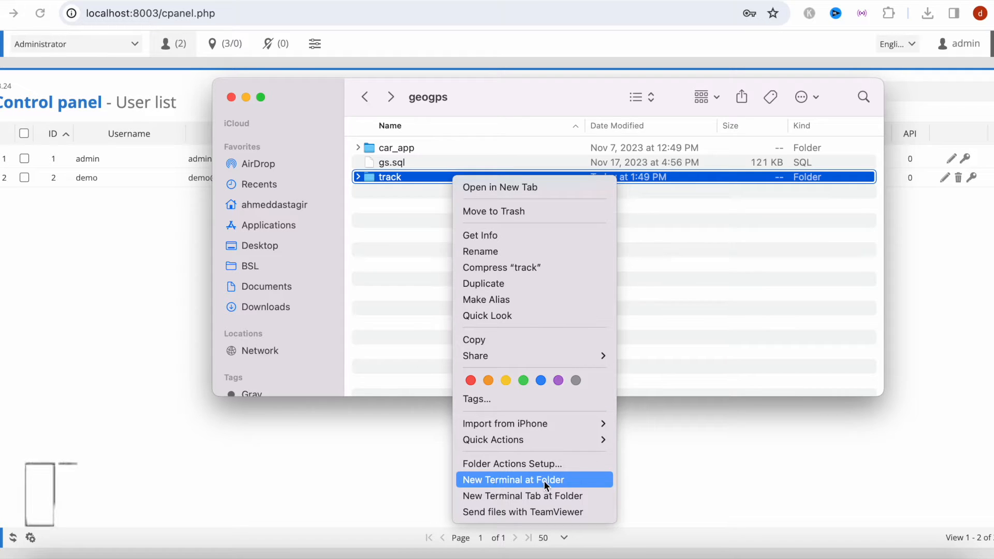
click(514, 480)
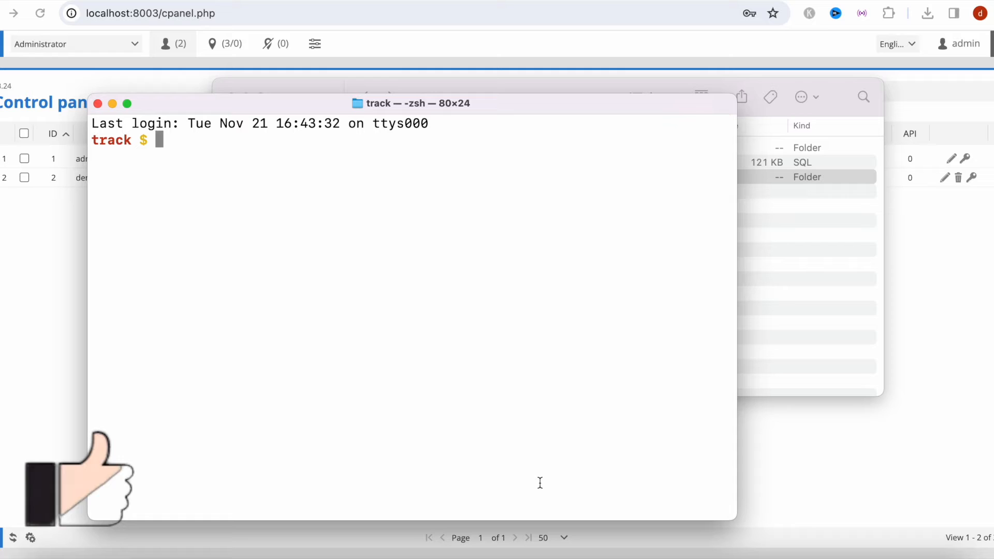
drag(412, 104, 601, 89)
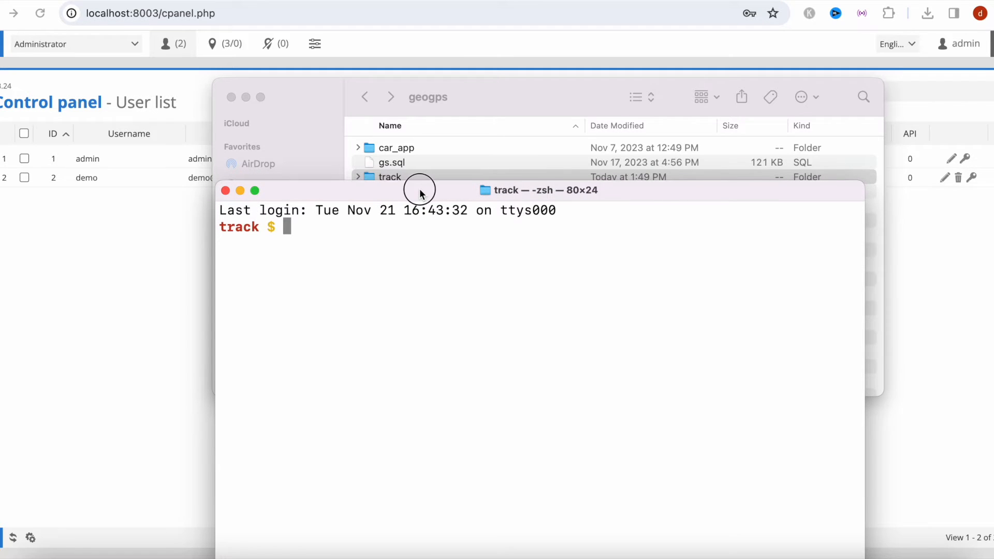
drag(420, 190, 438, 78)
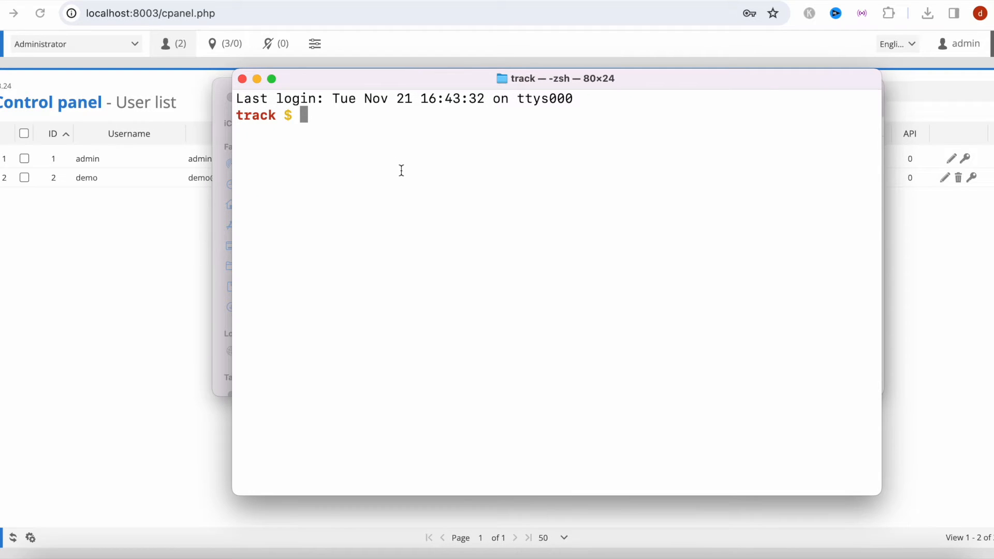
- Start the PHP server with php -S localhost:8000 and open its address in the browser
text(php -S)
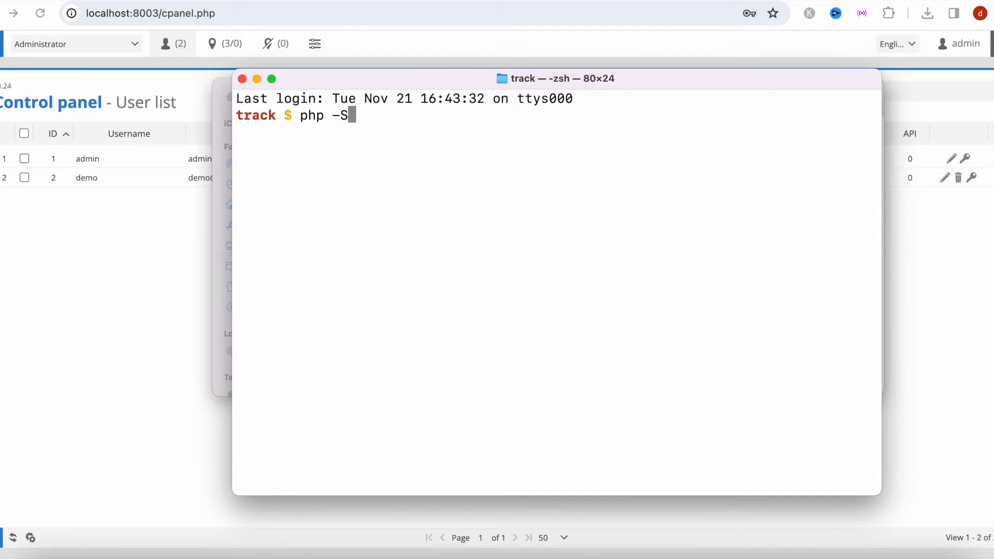
text(localhost)
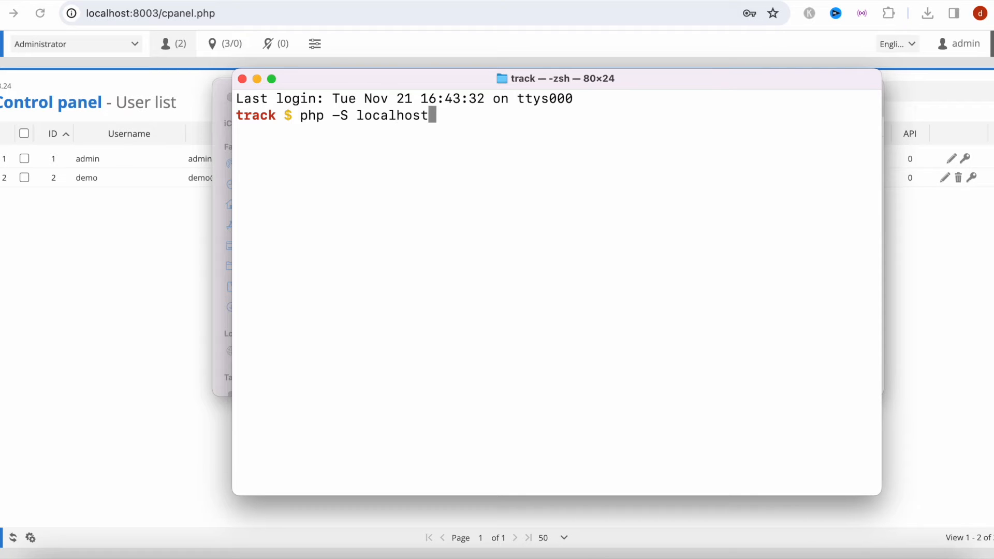
text(:8000)
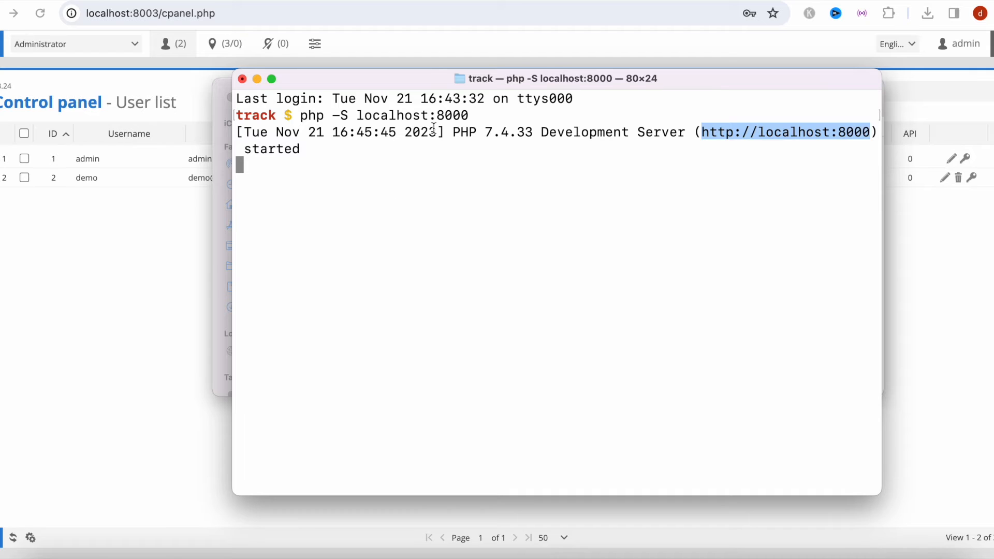
click(150, 14)
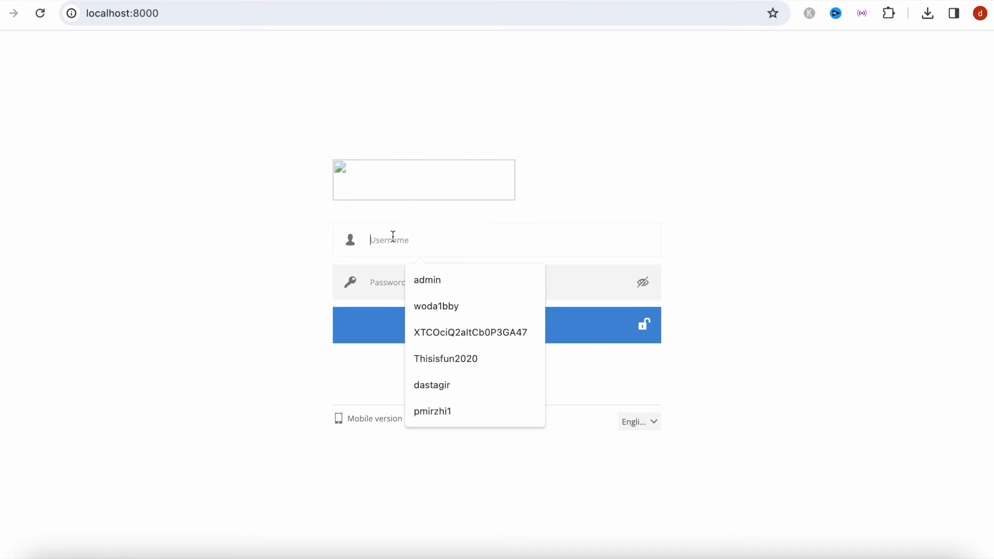
- Log in on the localhost:8000 login page with the admin account
text(ph)
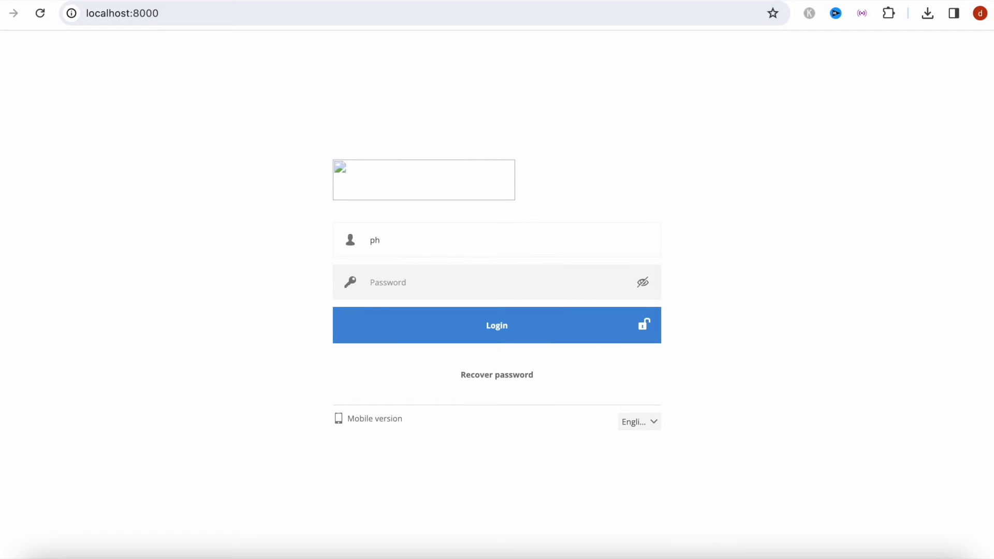
text(admin)
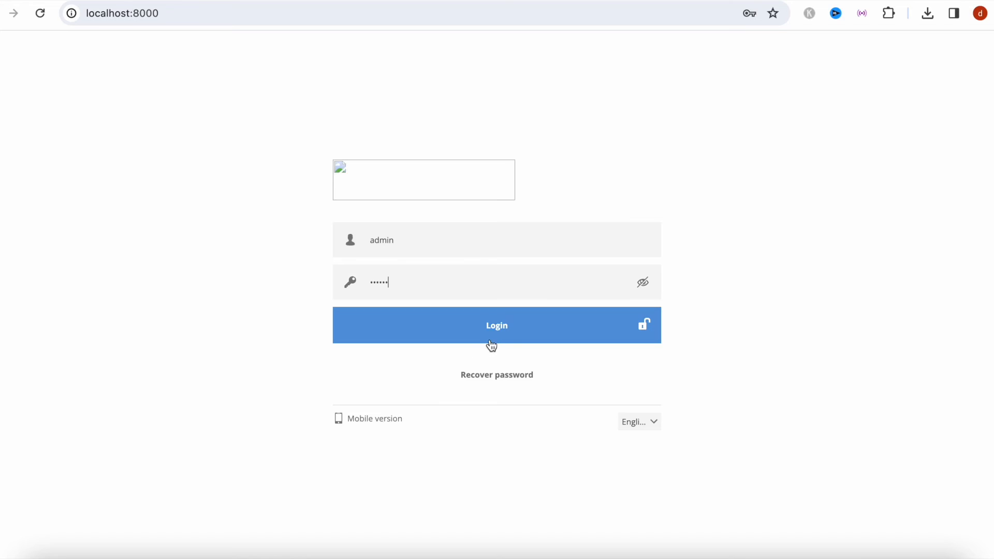
click(496, 325)
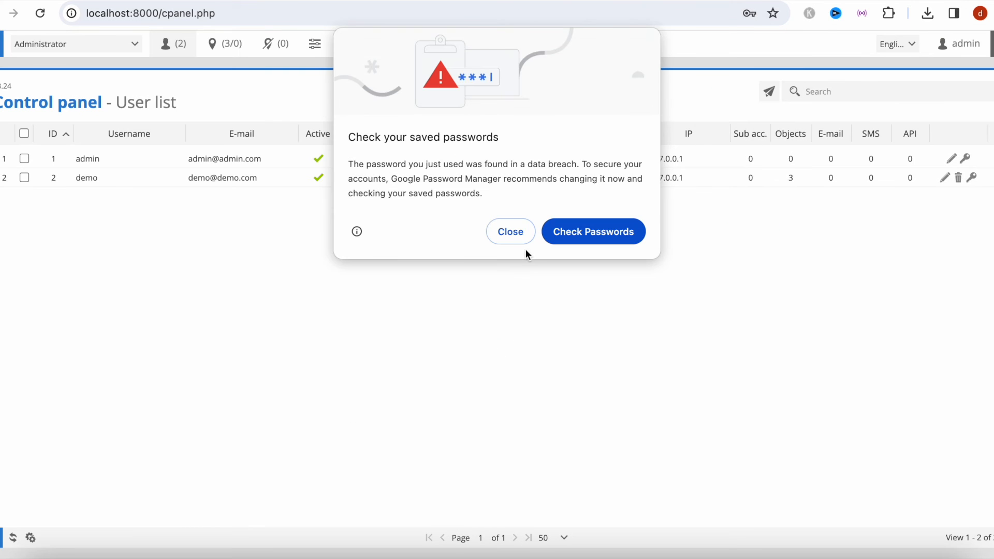